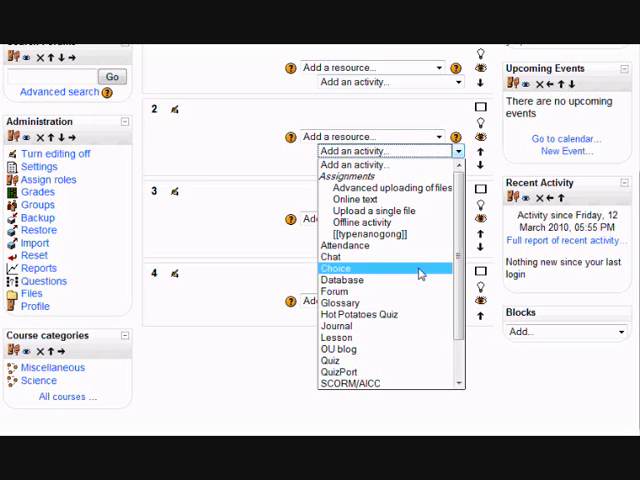
# Begin a Choice activity in topic 2 with its question text started
pyautogui.click(336, 268)
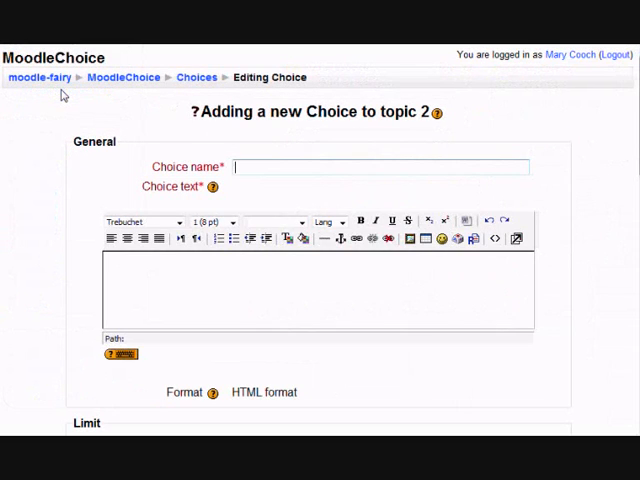
pyautogui.write('Which is your favourite book?')
pyautogui.click(318, 288)
pyautogui.write('Out of the 3 books below, which do you like best?')
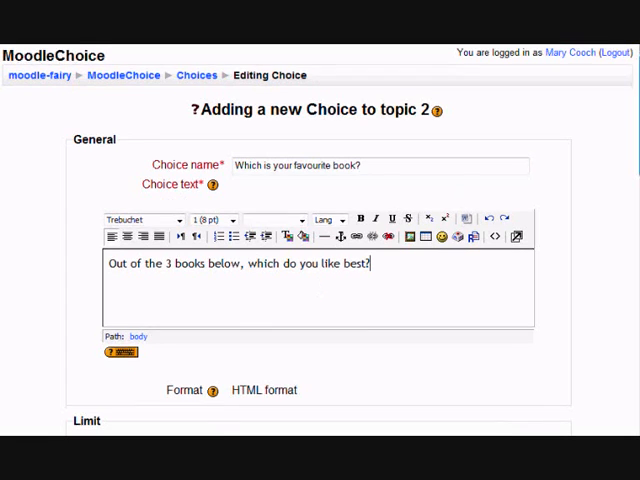
pyautogui.scroll(-3)
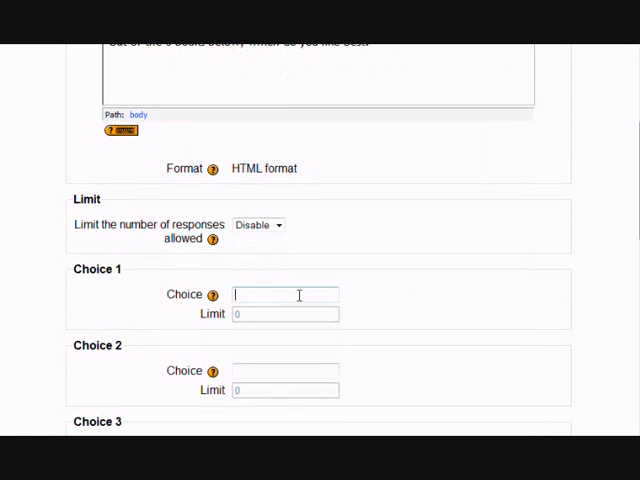
pyautogui.write('??')
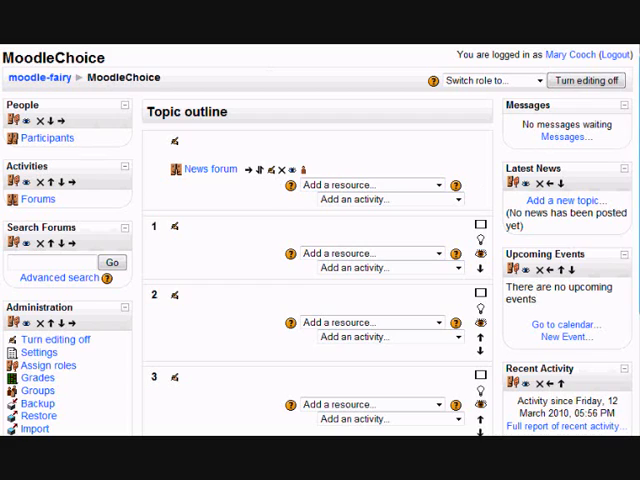
pyautogui.scroll(-3)
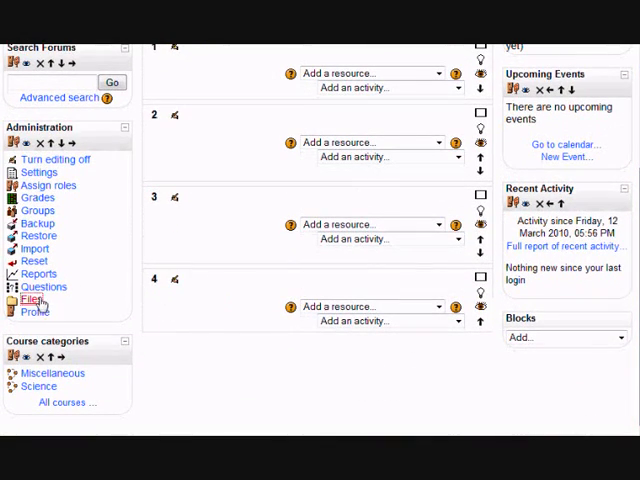
# Copy the web address of mahara.jpg from the course Files area
pyautogui.click(32, 298)
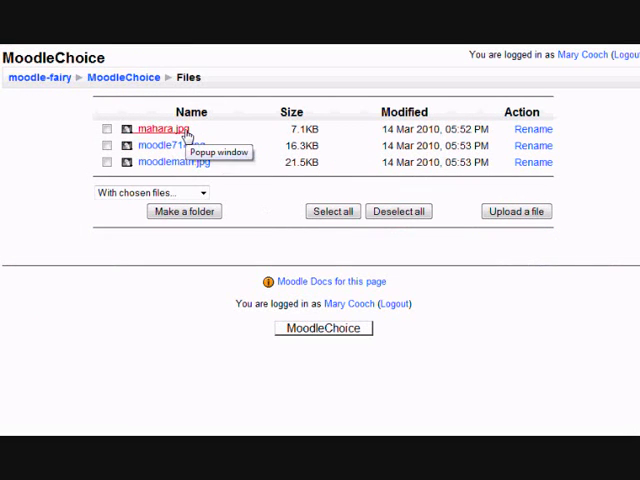
pyautogui.rightClick(164, 132)
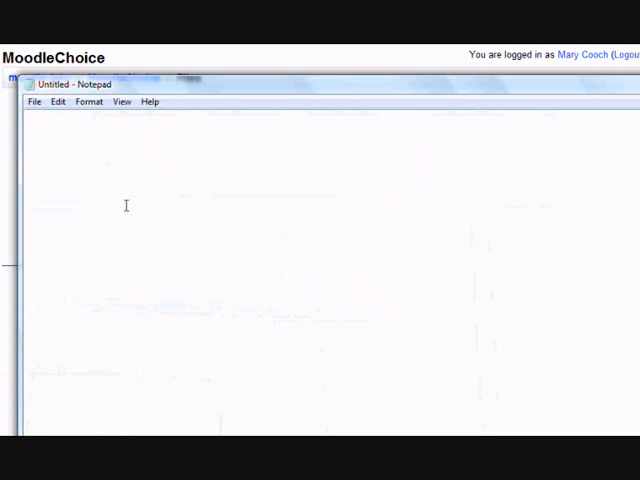
# List the mahara.jpg, moodle714.jpg and moodlemath.jpg addresses in Notepad, one per line
pyautogui.write('http://moodlefairy.co.uk/file.php/36/mahara.jpg')
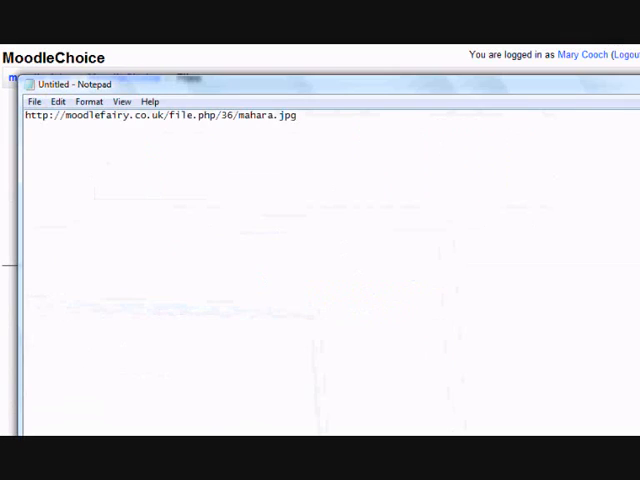
pyautogui.rightClick(150, 188)
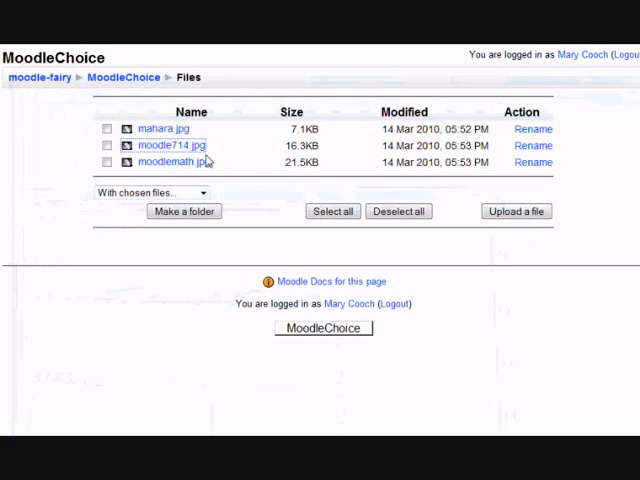
pyautogui.rightClick(174, 162)
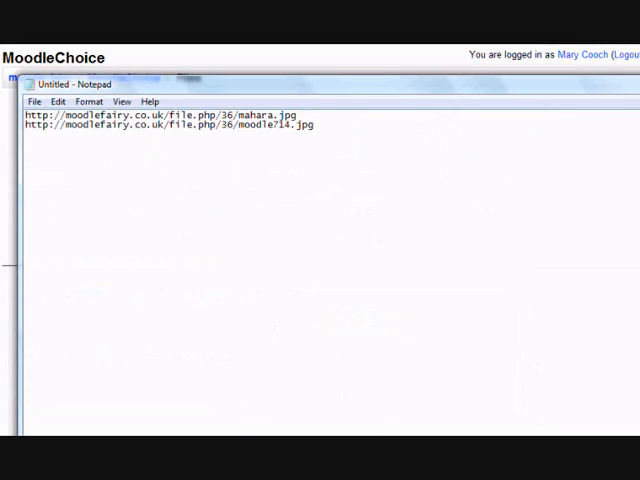
pyautogui.write('http://moodlefairy.co.uk/file.php/36/moodlemath.jpg')
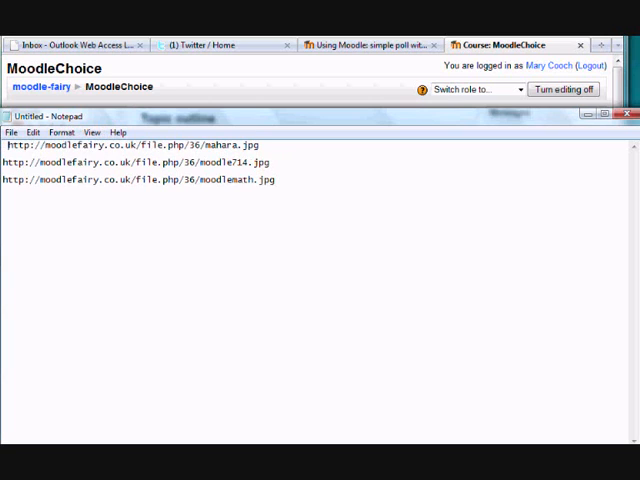
# Wrap each image address as an <img src="..."> tag
pyautogui.write('<img')
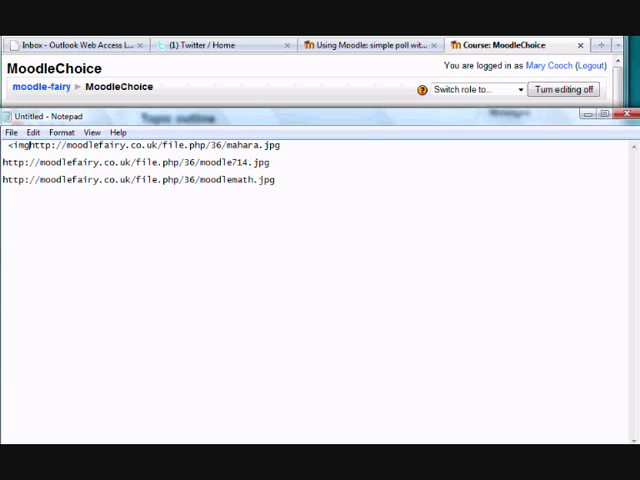
pyautogui.write('src=')
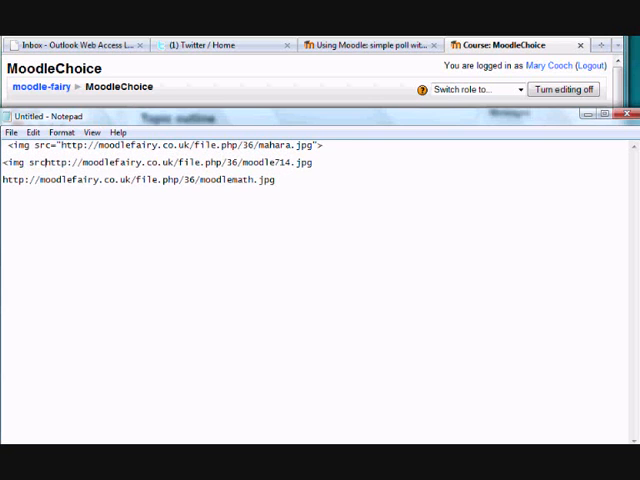
pyautogui.write('"="')
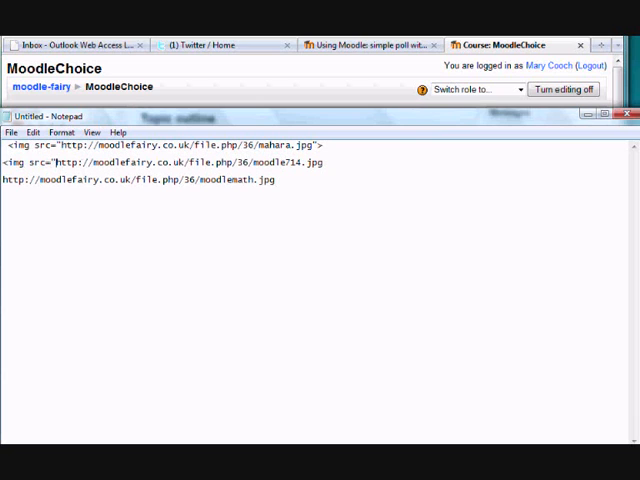
pyautogui.click(328, 162)
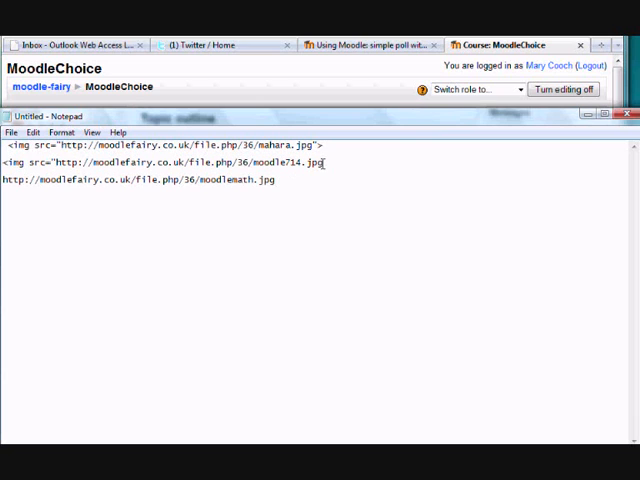
pyautogui.write('>')
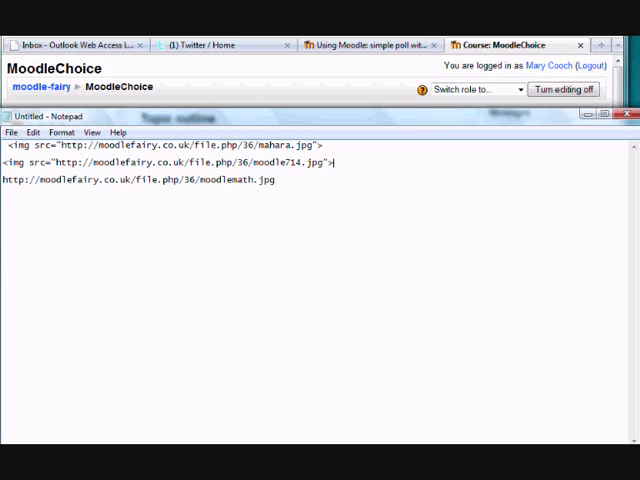
pyautogui.write('<img src="')
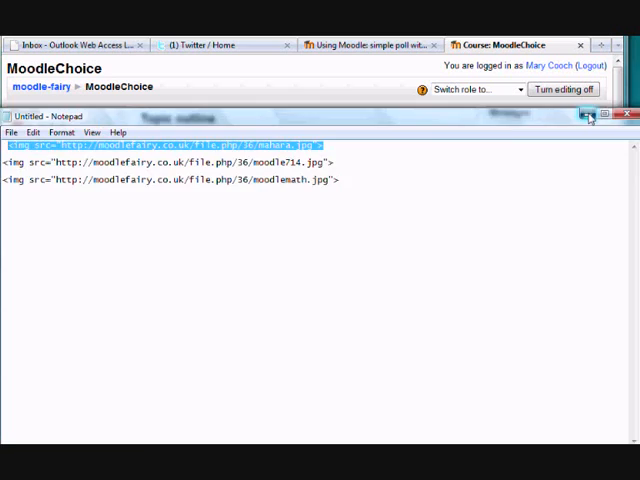
# Name the Choice 'Favourite book' asking 'Which of these is your favourite book?'
pyautogui.click(630, 116)
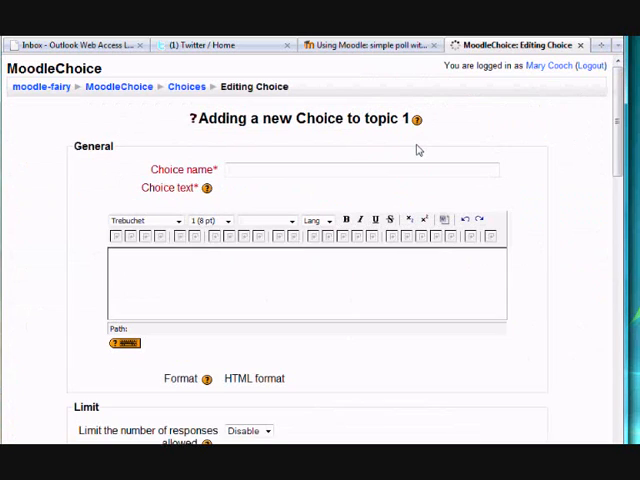
pyautogui.write('Favou')
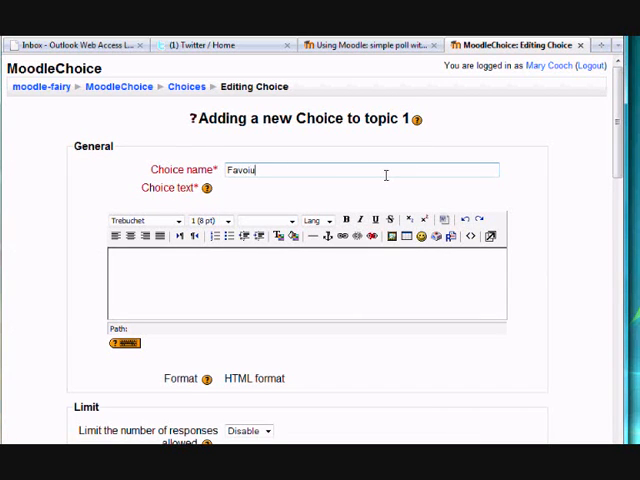
pyautogui.write('rite book')
pyautogui.click(306, 282)
pyautogui.write('hi')
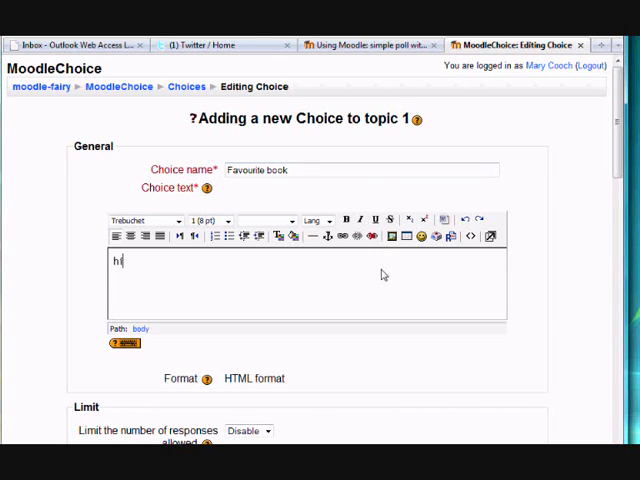
pyautogui.write('Which of these')
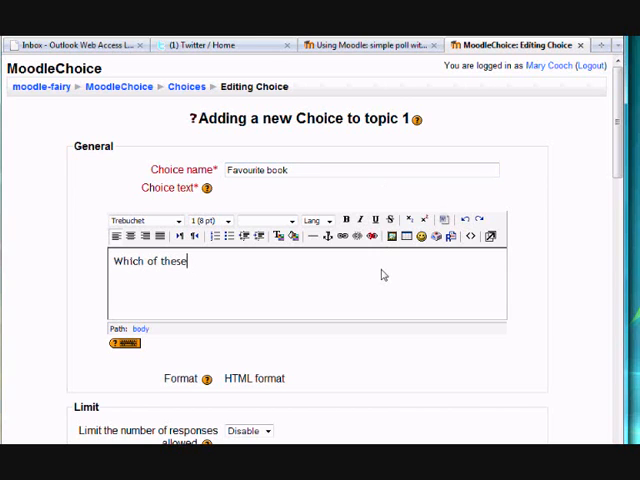
pyautogui.write('is your favourite book?')
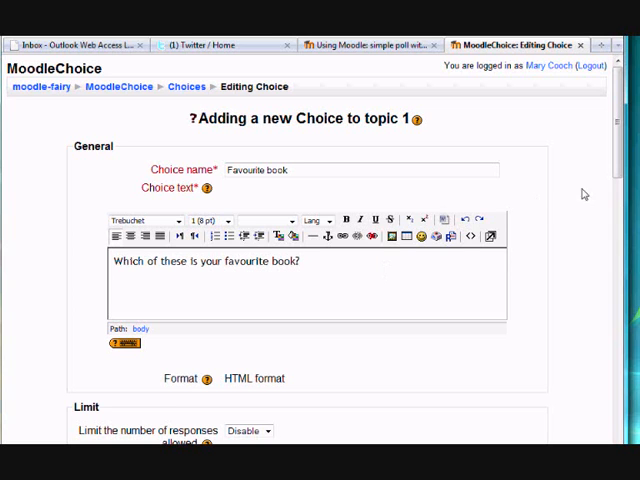
pyautogui.scroll(-3)
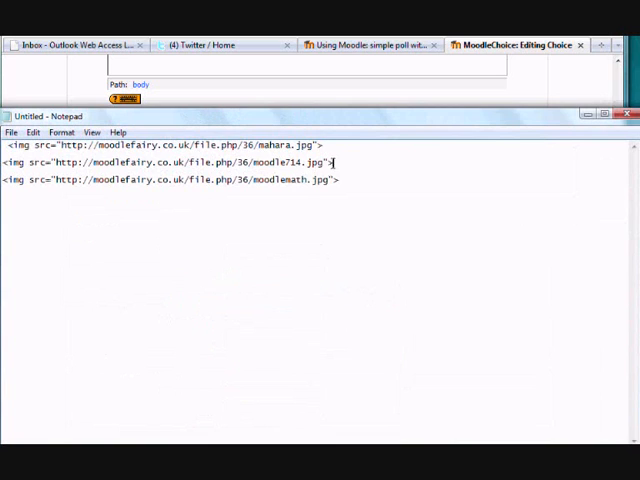
# Paste the moodlemath img tag as Choice 3 and save and display the activity
pyautogui.tripleClick(170, 162)
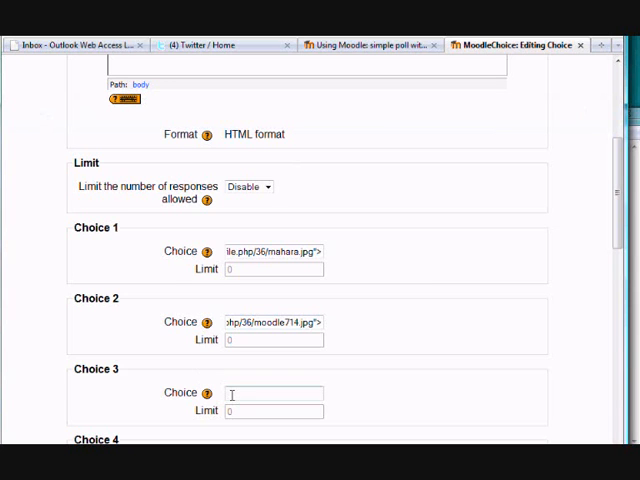
pyautogui.scroll(-3)
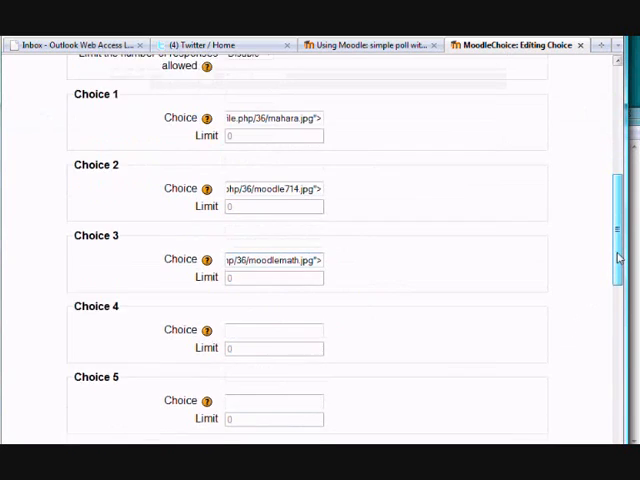
pyautogui.scroll(-3)
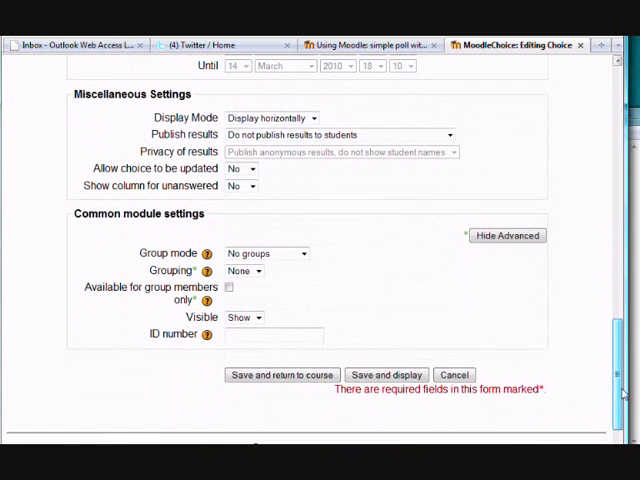
pyautogui.click(386, 376)
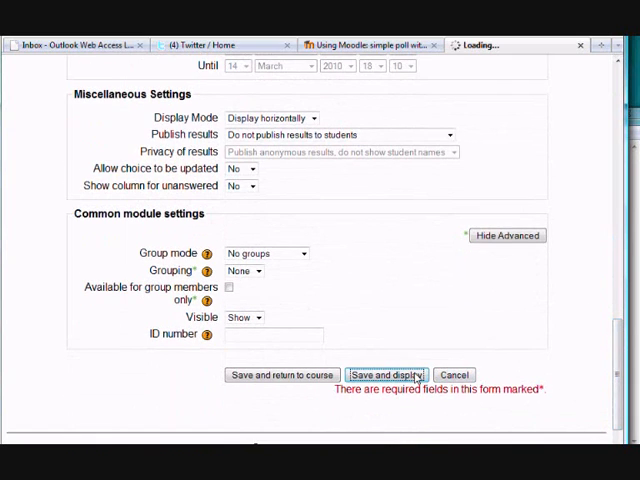
pyautogui.click(386, 376)
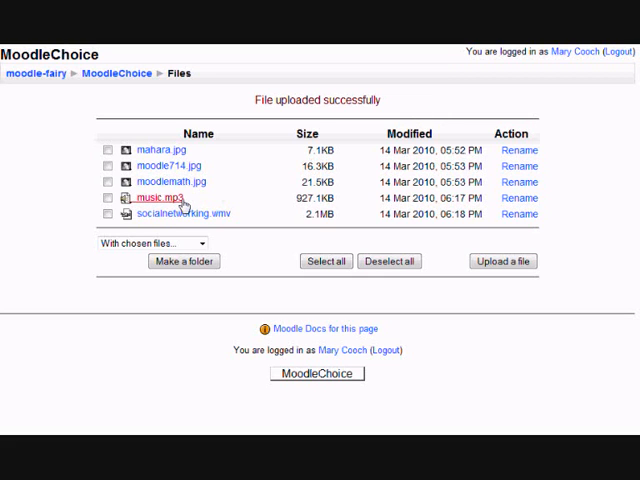
# Collect the music.mp3 and socialnetworking.wmv addresses in Notepad
pyautogui.rightClick(152, 196)
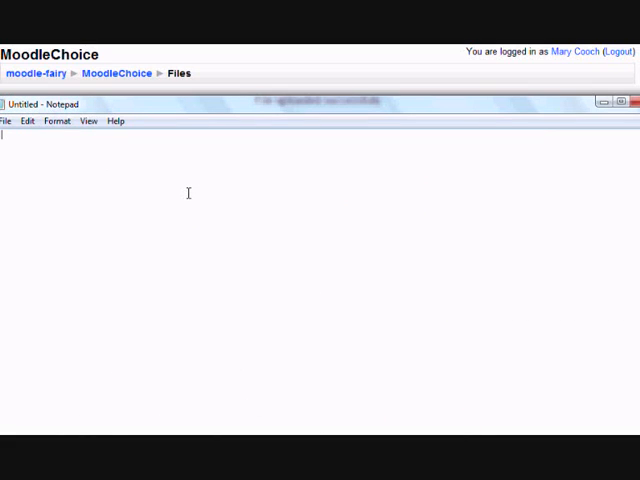
pyautogui.write('http://moodlefairy.co.uk/file.php/36/music.mp3')
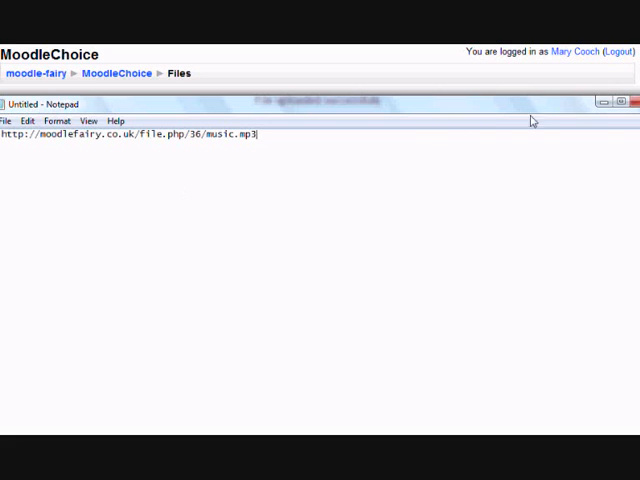
pyautogui.rightClick(176, 212)
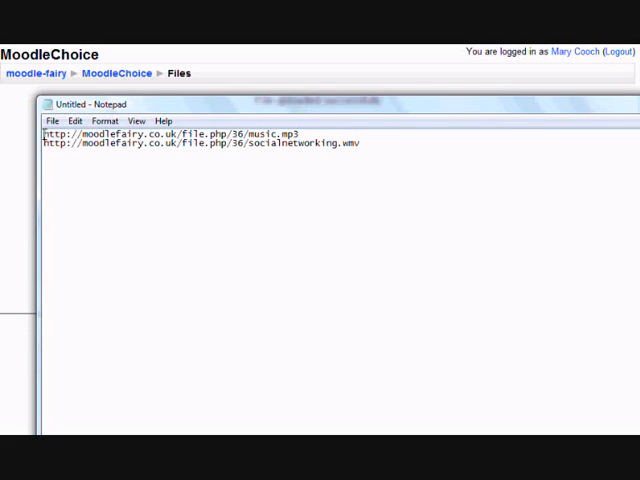
# Wrap each file address as an <a href="..."></a> link tag
pyautogui.write('< a')
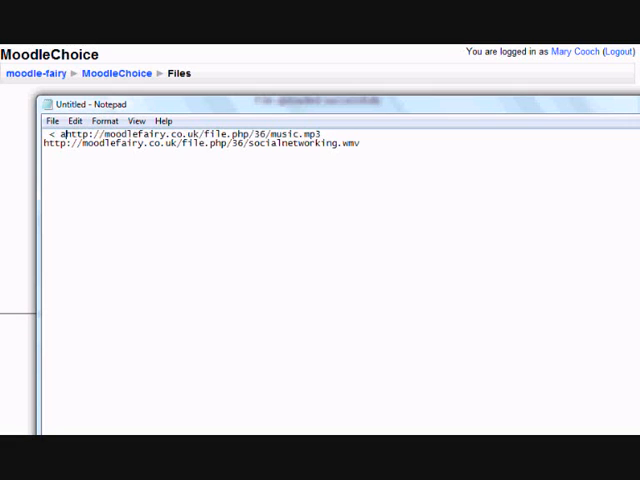
pyautogui.write('href="')
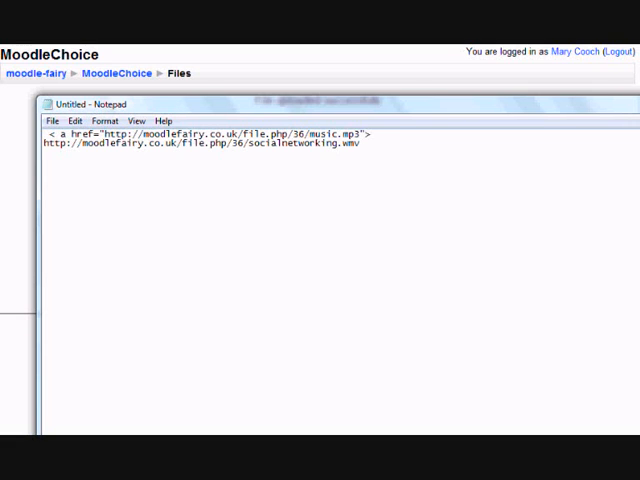
pyautogui.write('</a>')
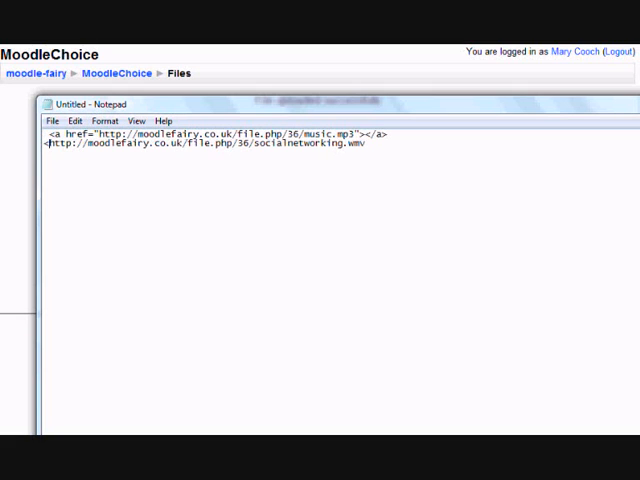
pyautogui.write('a href="')
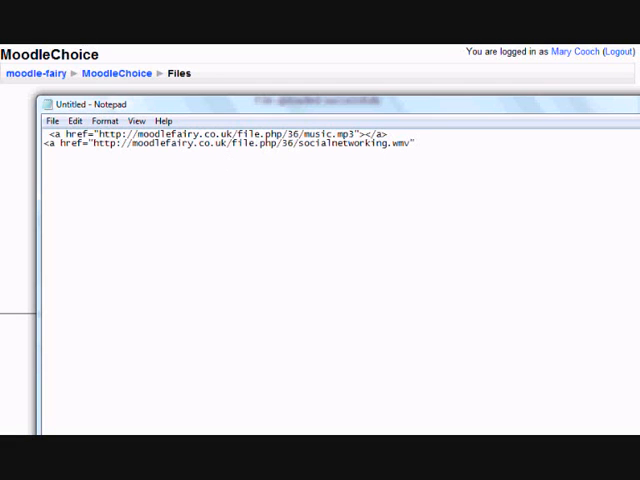
pyautogui.write('</a>')
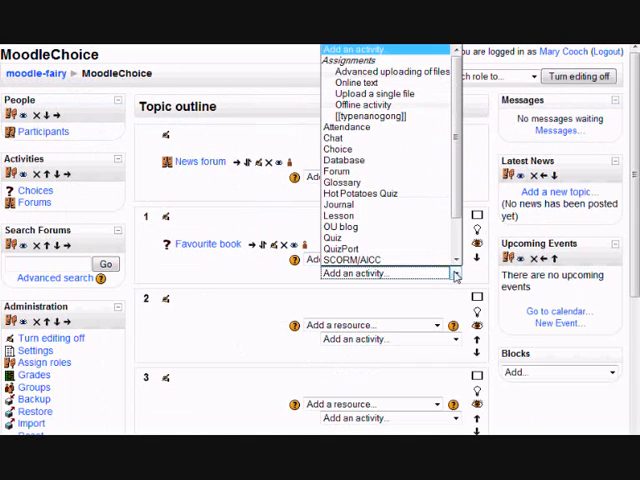
# Name the new Choice 'Sound or video?' with the question 'which one?'
pyautogui.click(336, 148)
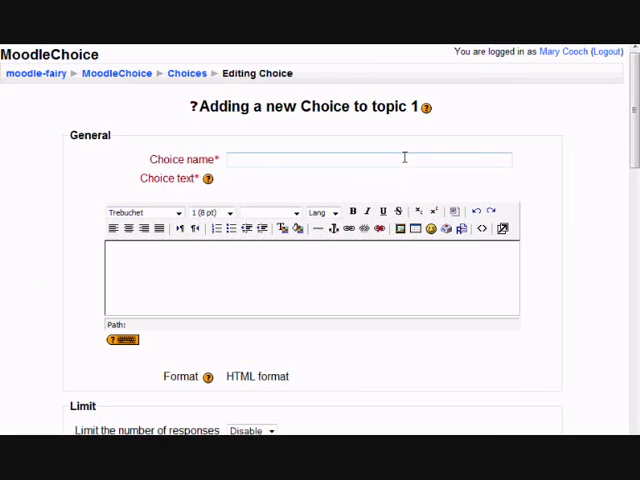
pyautogui.write('Sound')
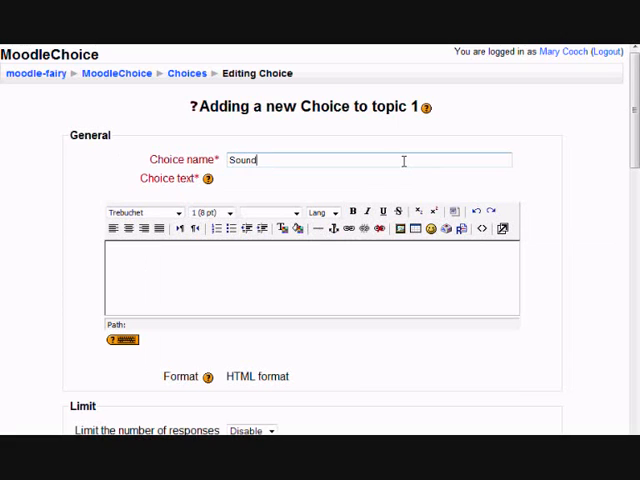
pyautogui.write('or vid')
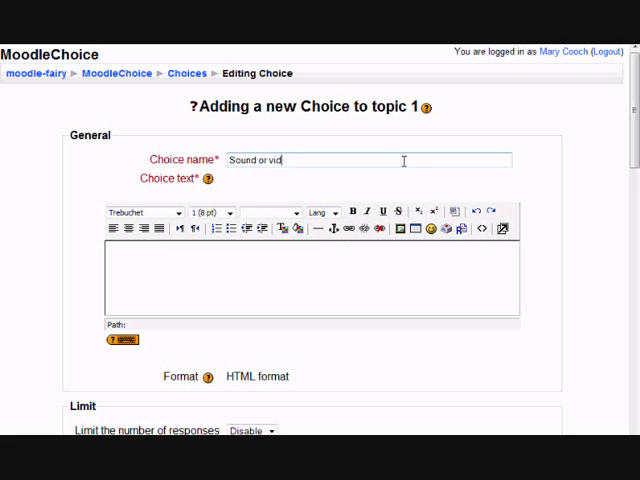
pyautogui.write('eo?')
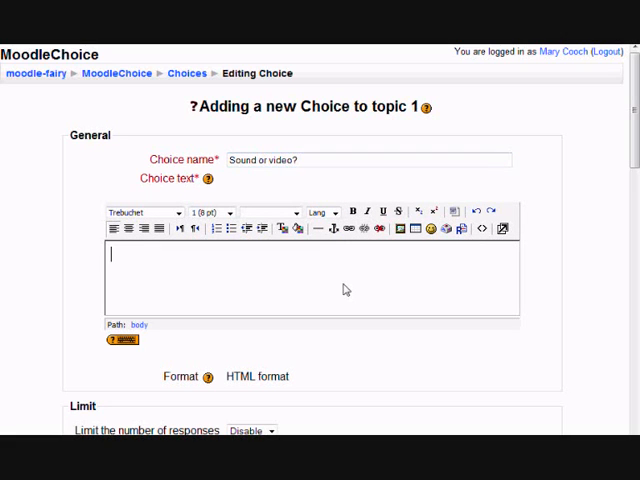
pyautogui.write('which one?')
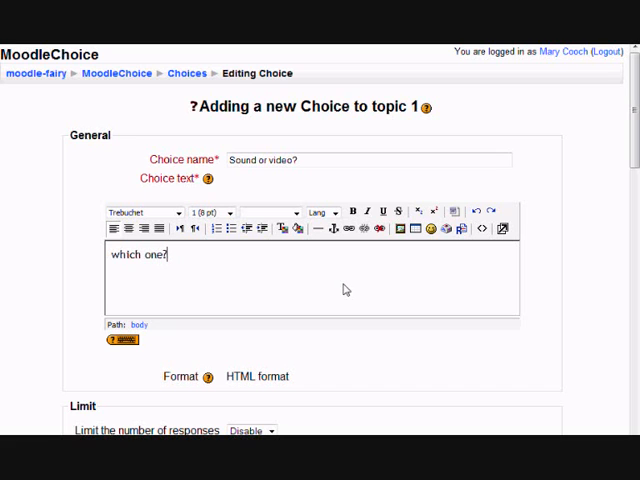
pyautogui.scroll(-3)
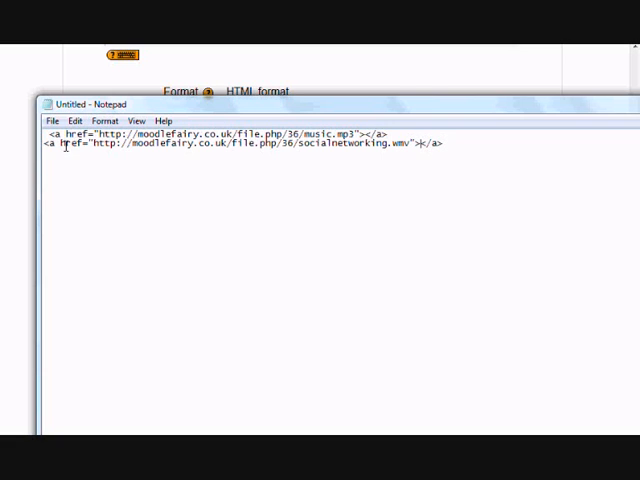
# Paste the music.mp3 link tag as Choice 1 and the video link tag as Choice 2
pyautogui.moveTo(44, 144); pyautogui.dragTo(172, 144)
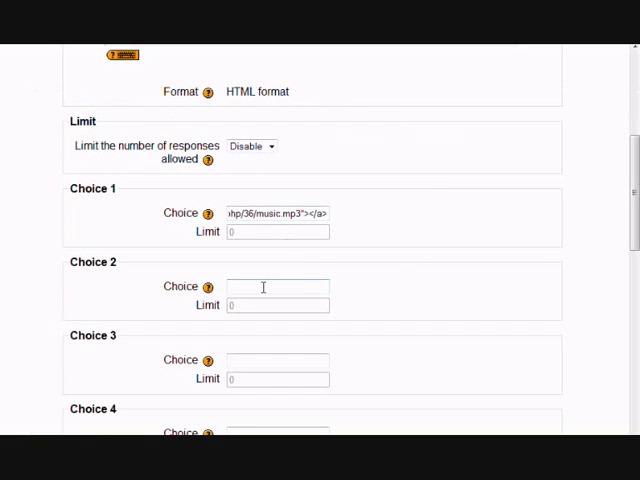
pyautogui.scroll(-3)
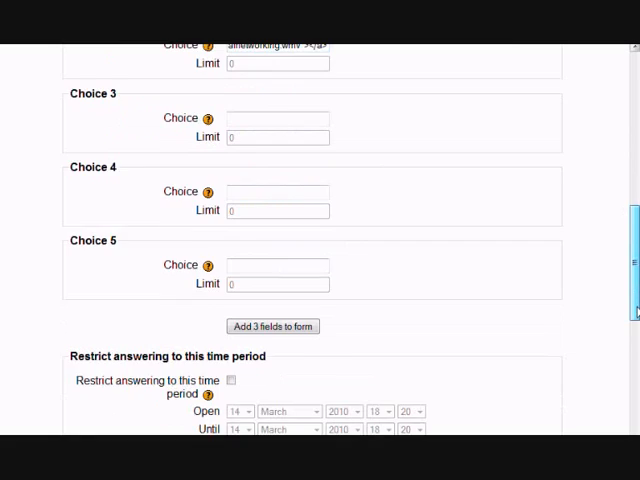